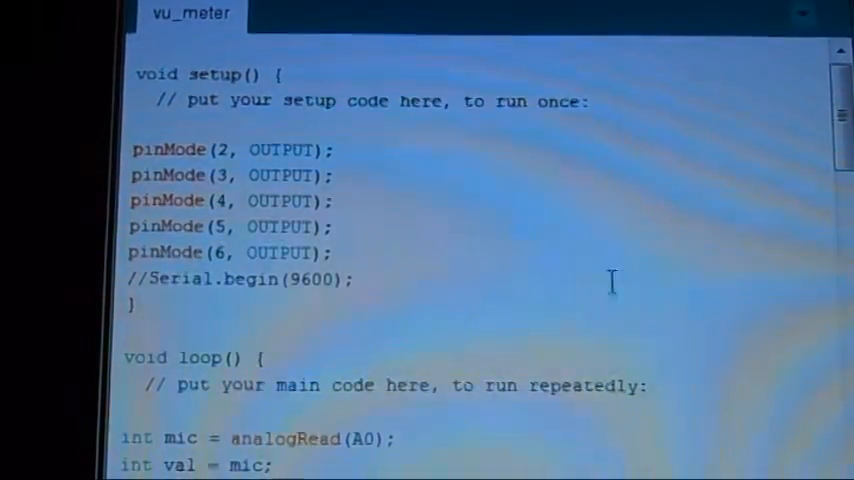
mouse_move(575, 200)
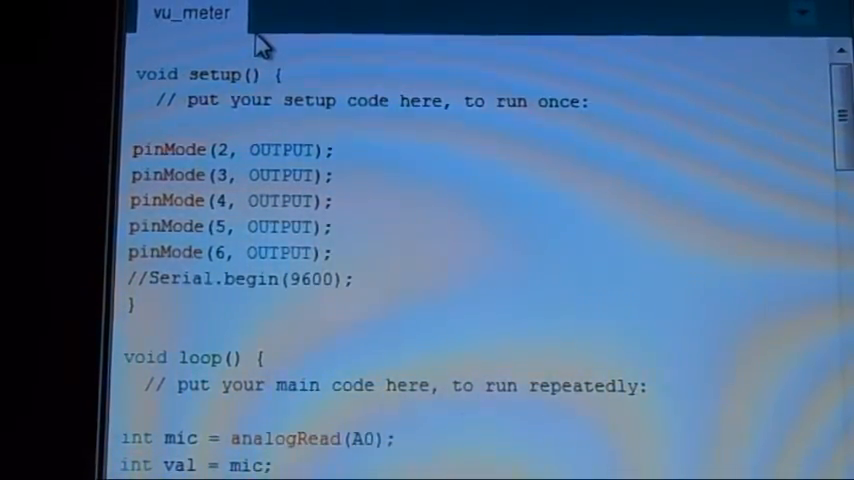
mouse_move(248, 135)
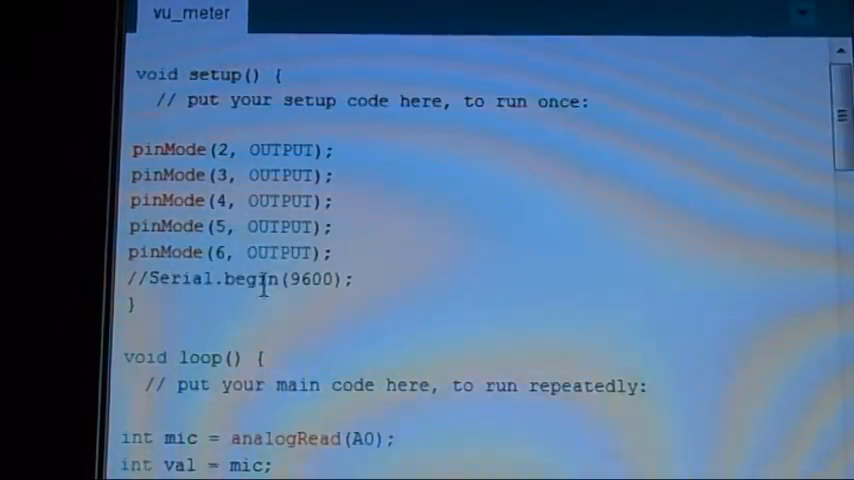
mouse_move(220, 307)
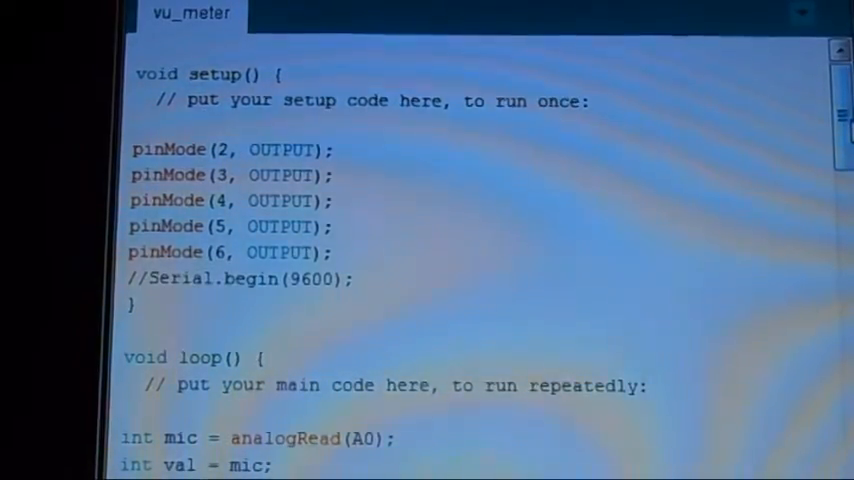
scroll("down", 3)
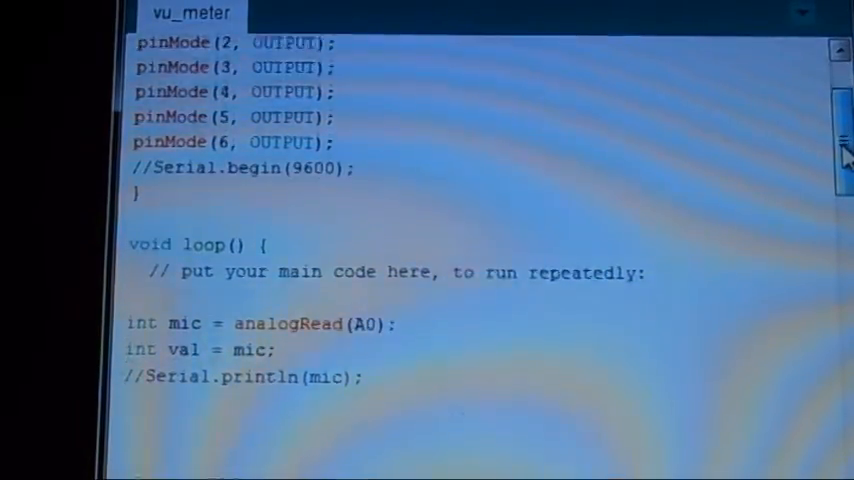
scroll("down", 3)
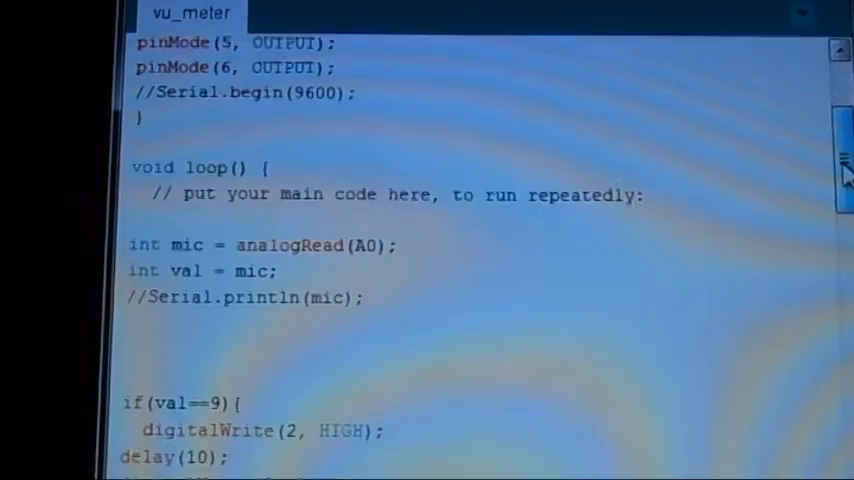
scroll("down", 3)
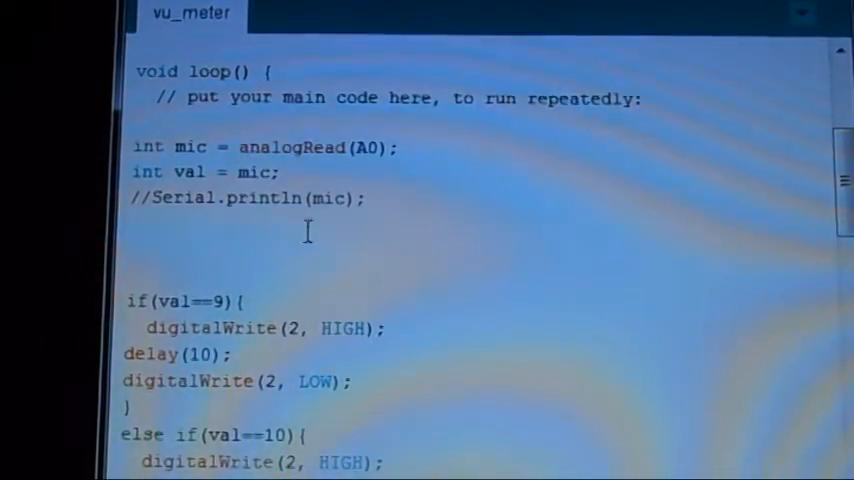
scroll("down", 3)
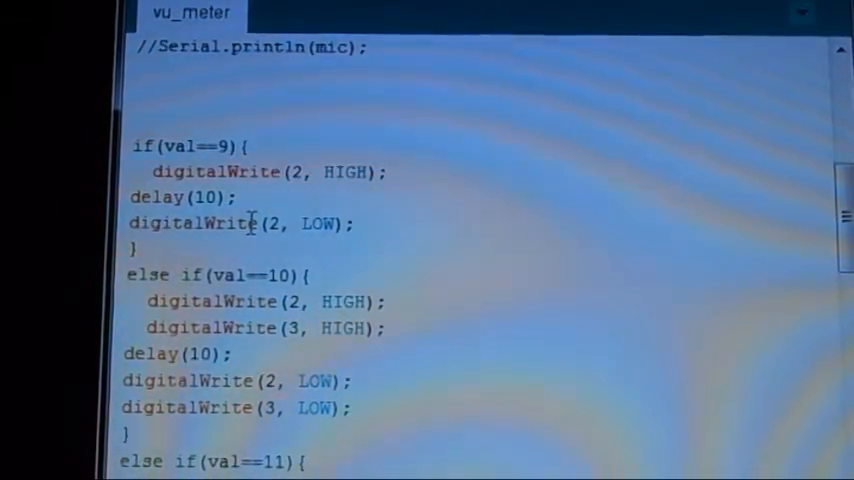
scroll("down", 3)
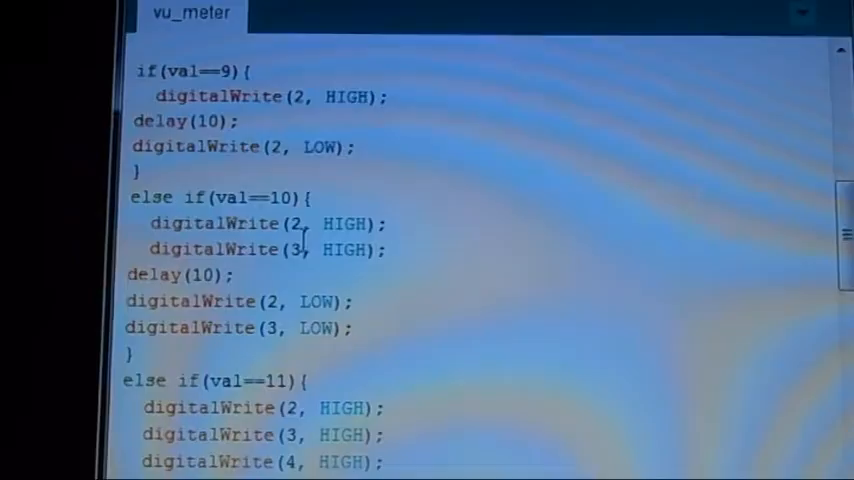
scroll("down", 3)
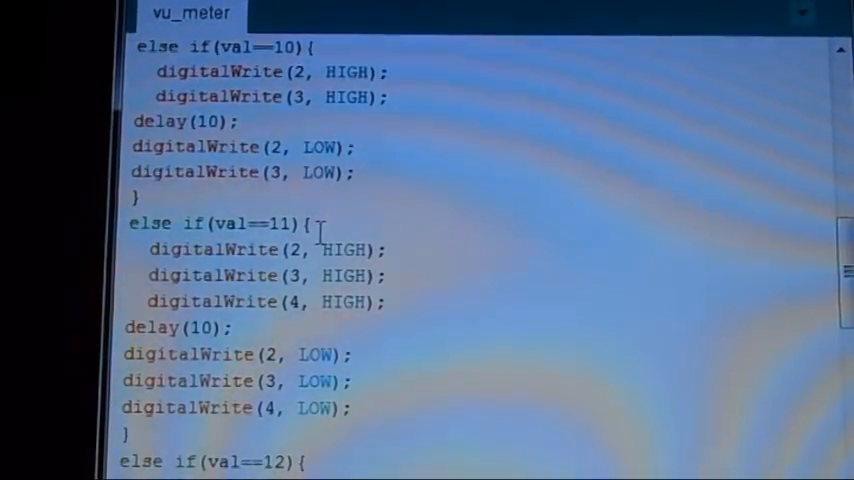
scroll("down", 3)
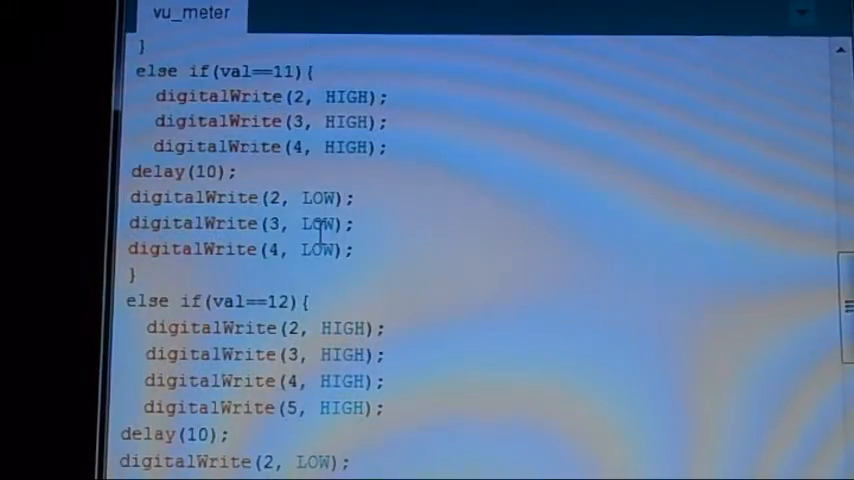
scroll("down", 3)
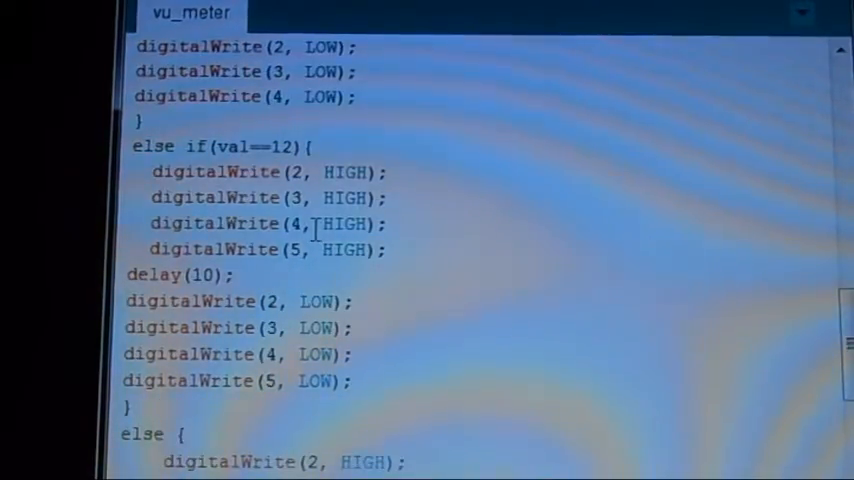
scroll("down", 3)
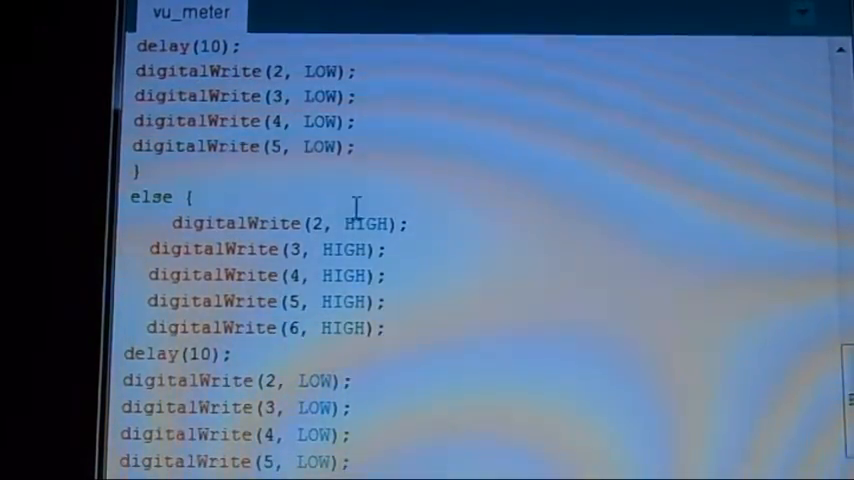
scroll("down", 3)
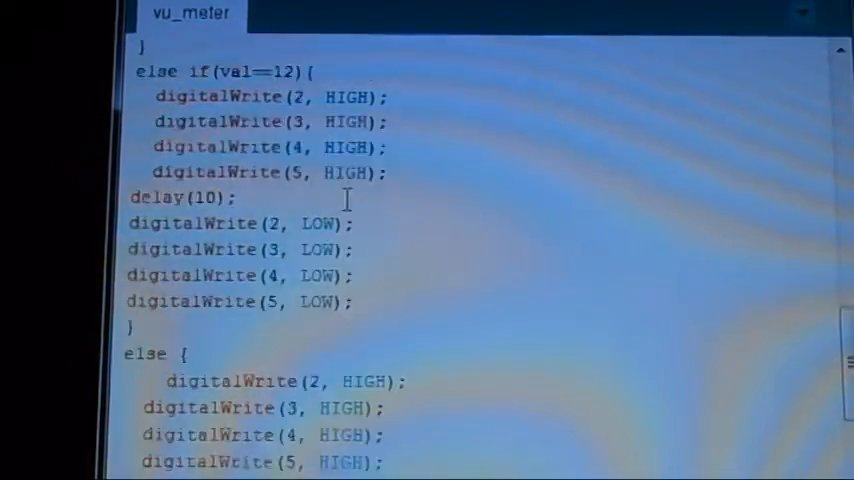
scroll("up", 3)
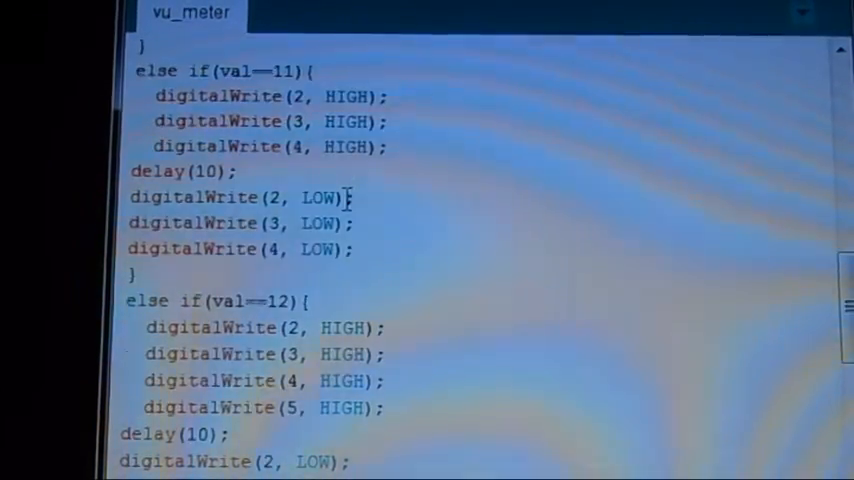
scroll("up", 3)
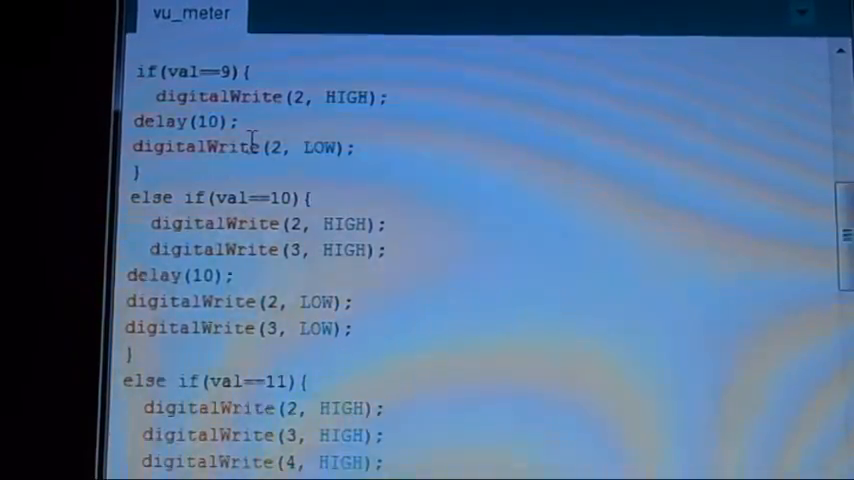
scroll("down", 3)
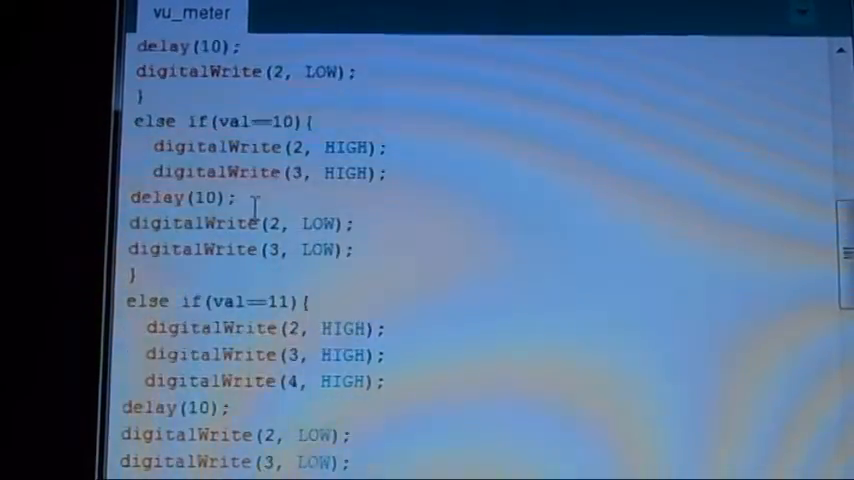
scroll("down", 3)
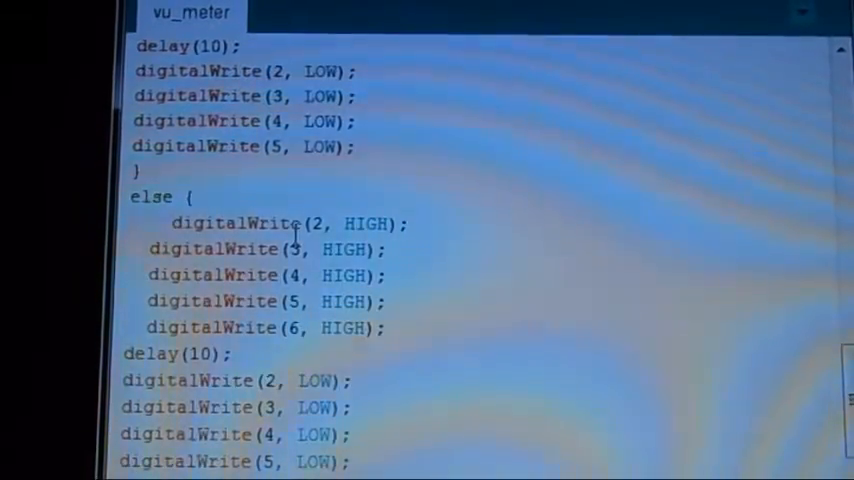
scroll("down", 3)
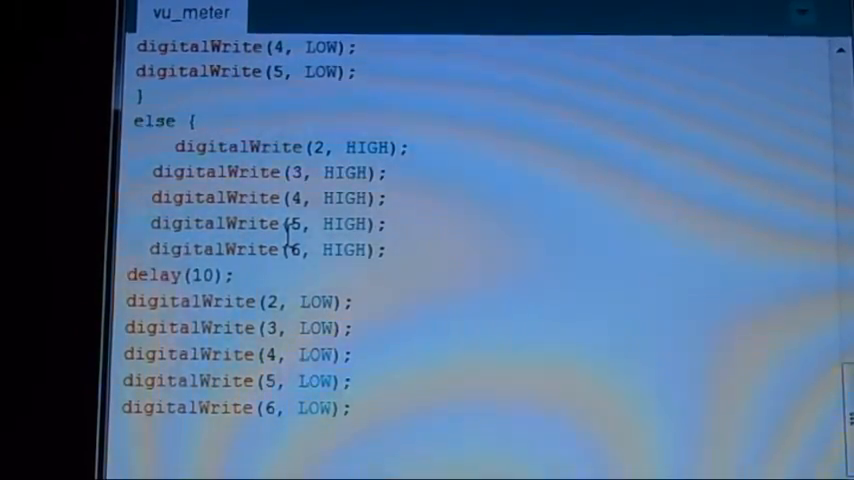
scroll("down", 3)
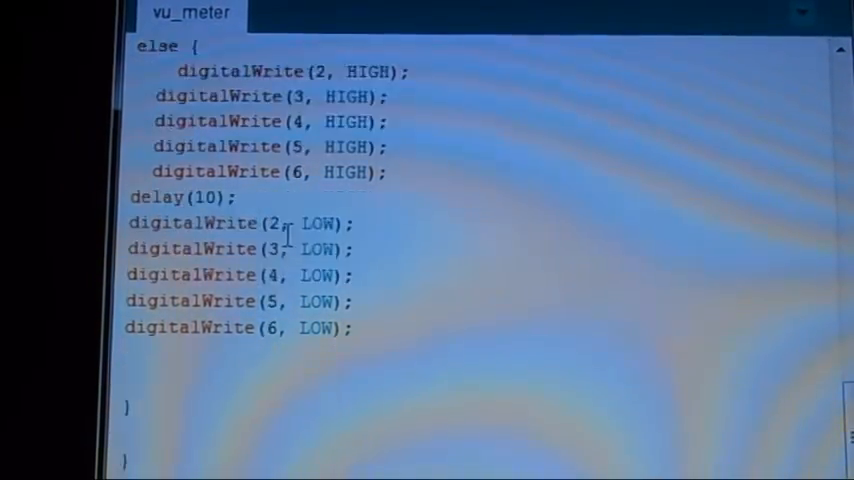
scroll("down", 3)
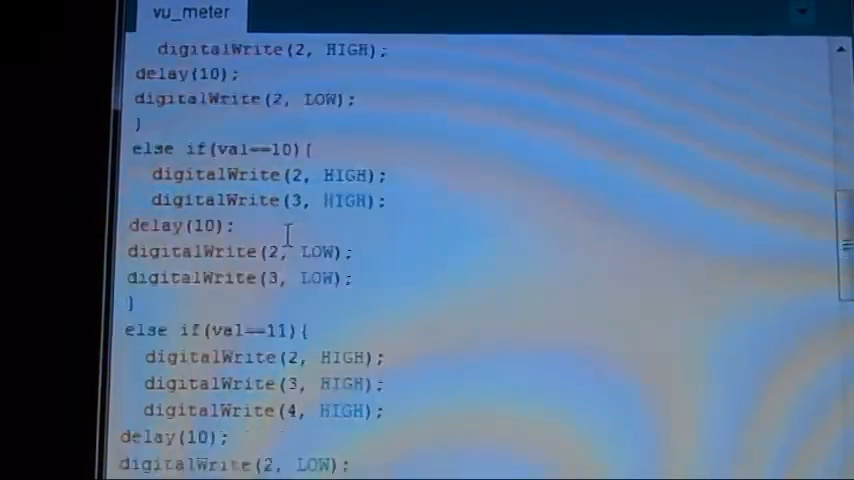
scroll("up", 3)
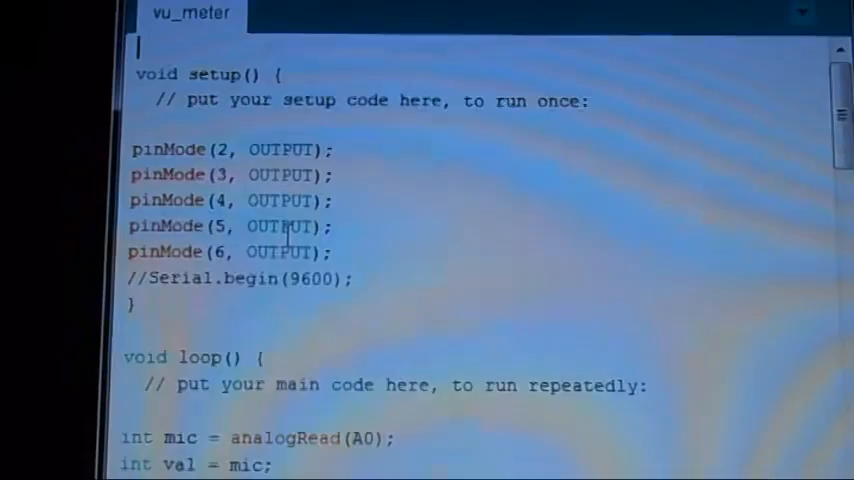
scroll("down", 3)
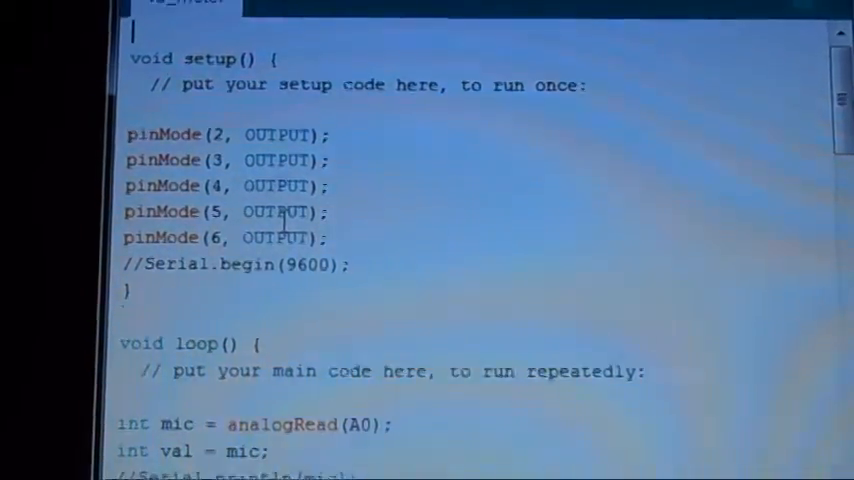